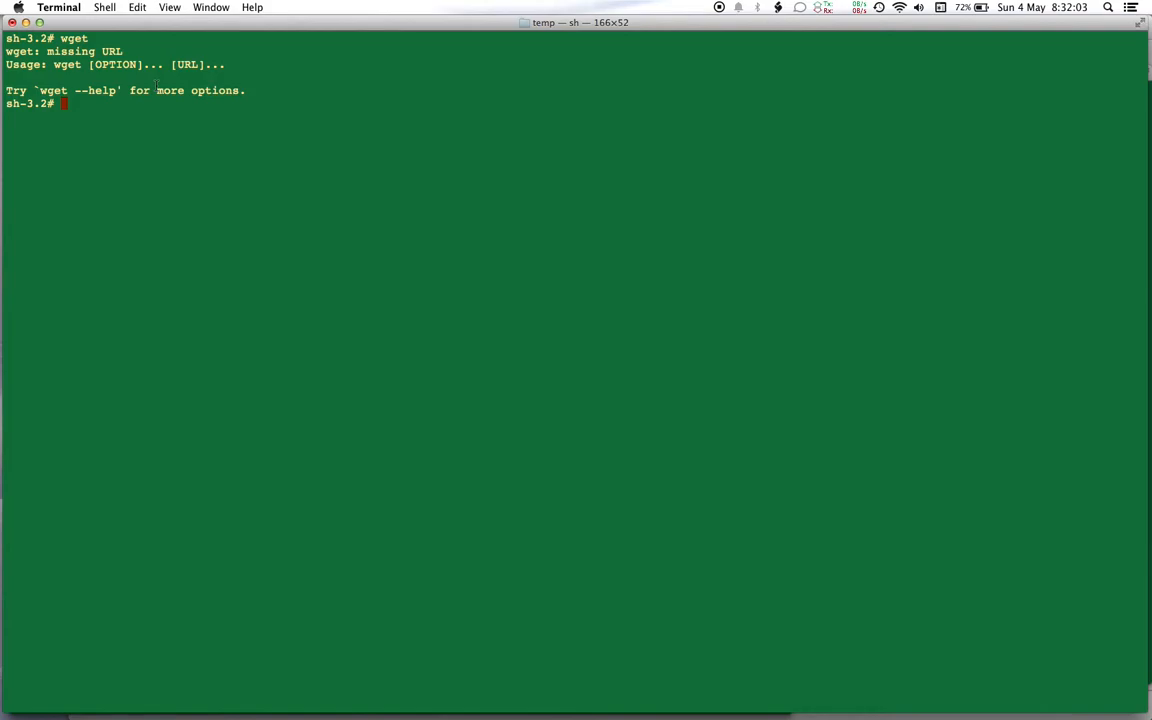
Run pwd to show the current directory is a temp folder on the Desktop
text(p)
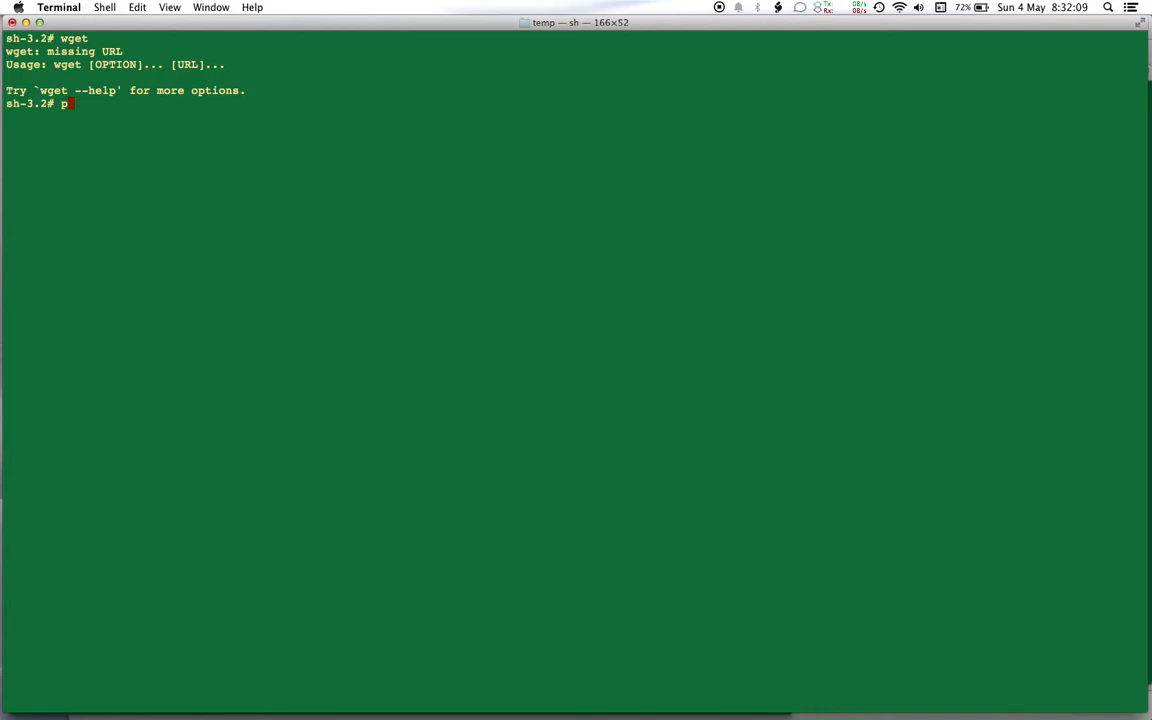
text(wd)
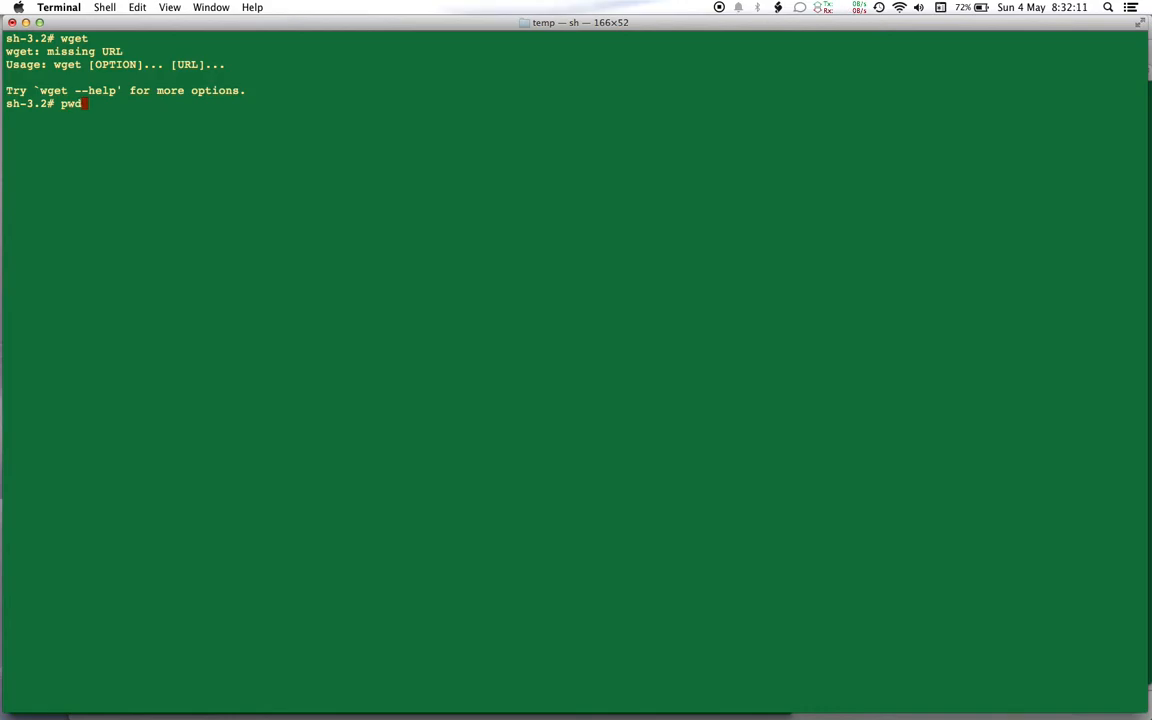
key(Return)
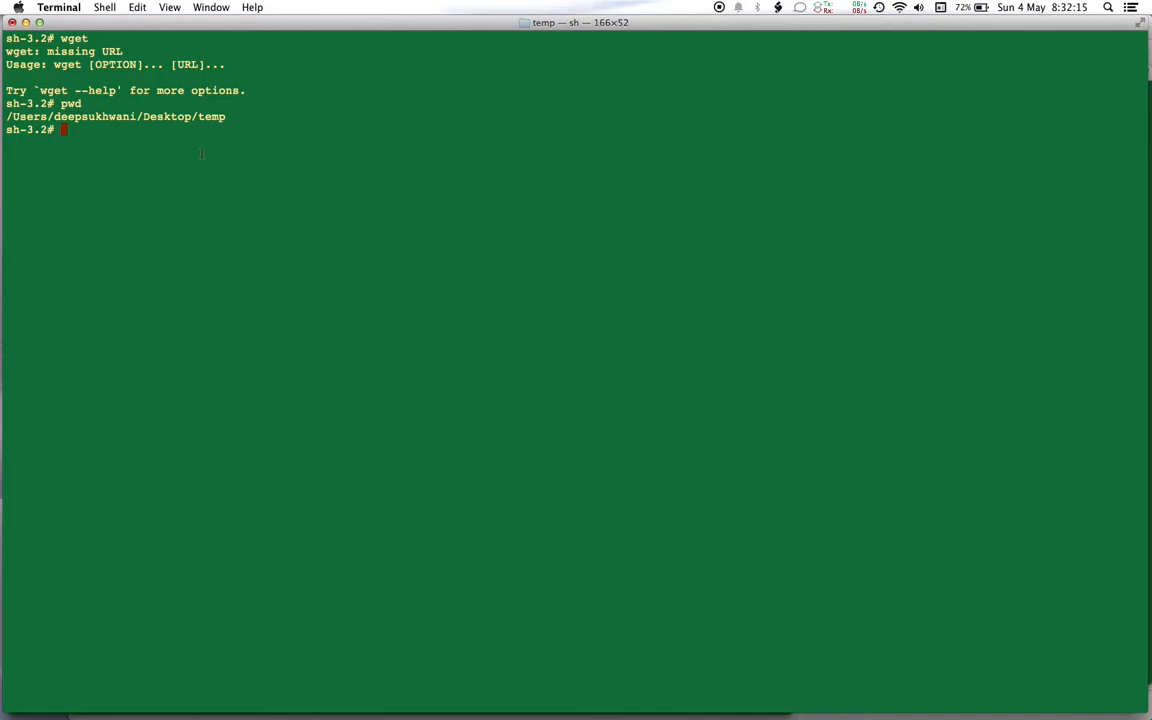
double_click(168, 116)
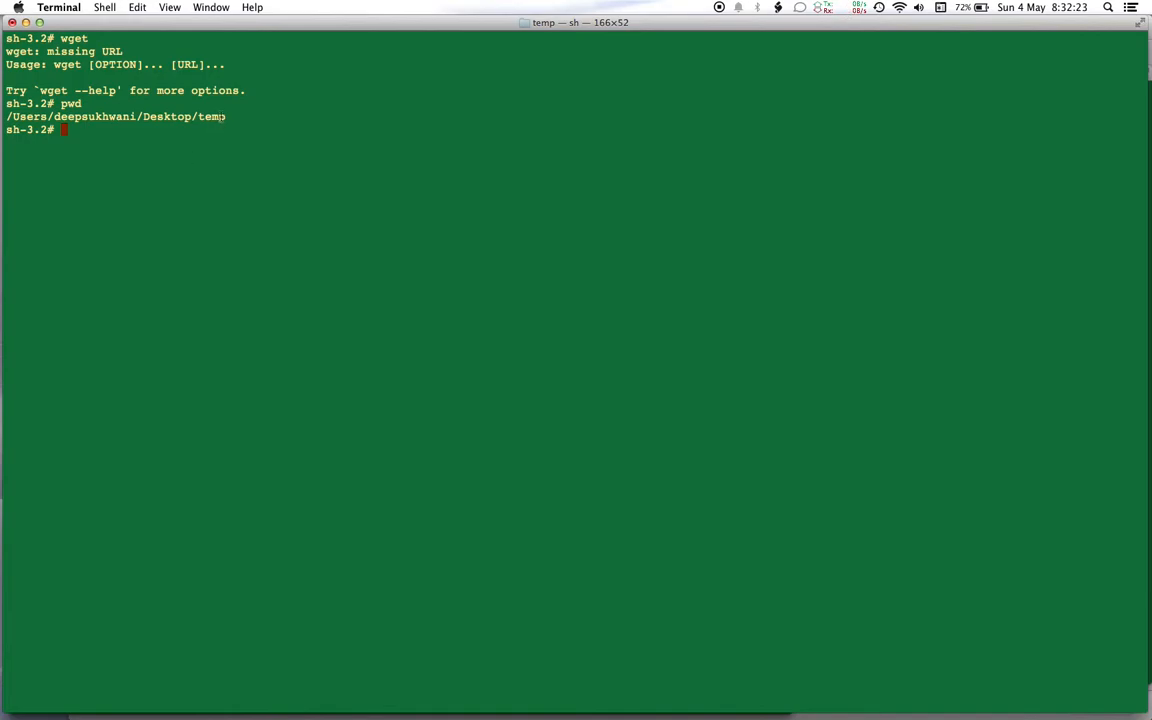
mouse_move(242, 160)
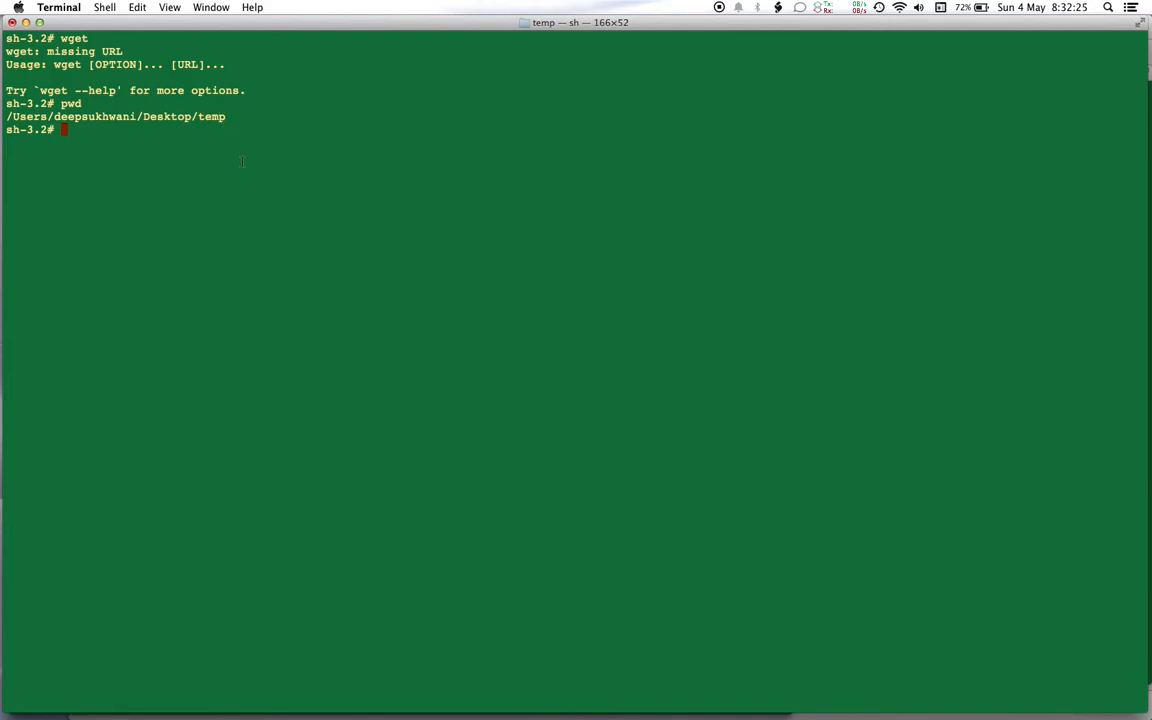
Download GoogleChrome.dmg from dl.google.com/chrome/mac/beta with wget
text(wget https://dl.google.com/chrome/mac/beta/GoogleChrome.dmg)
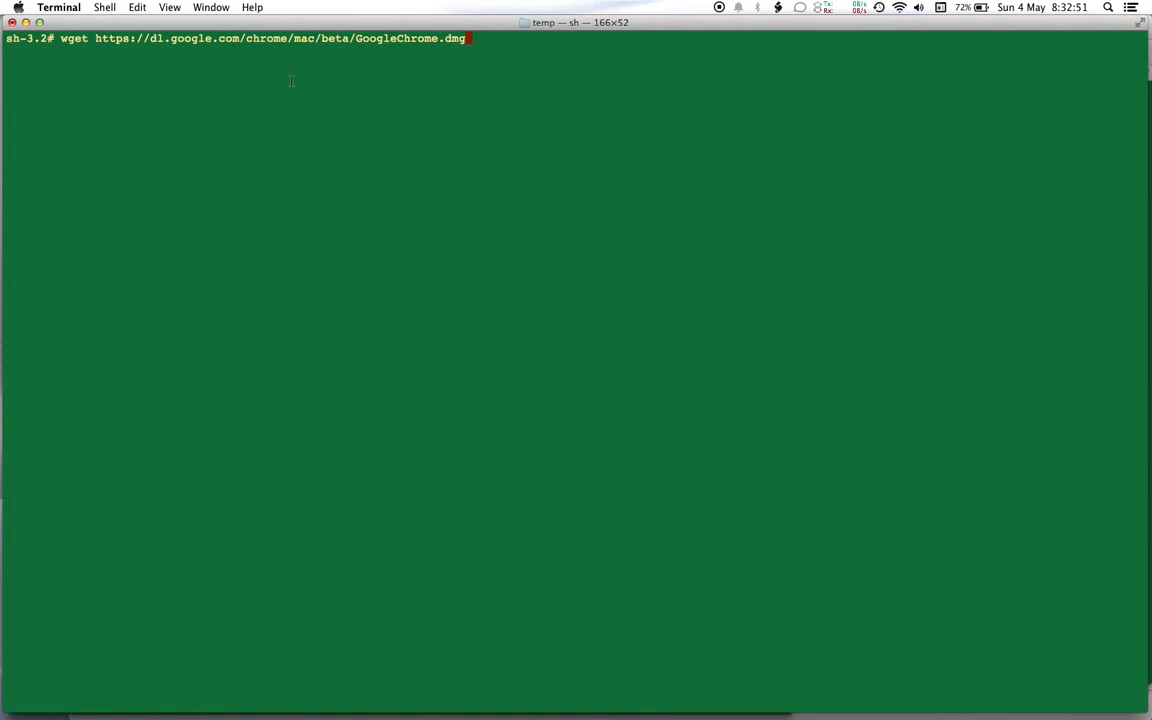
key(Return)
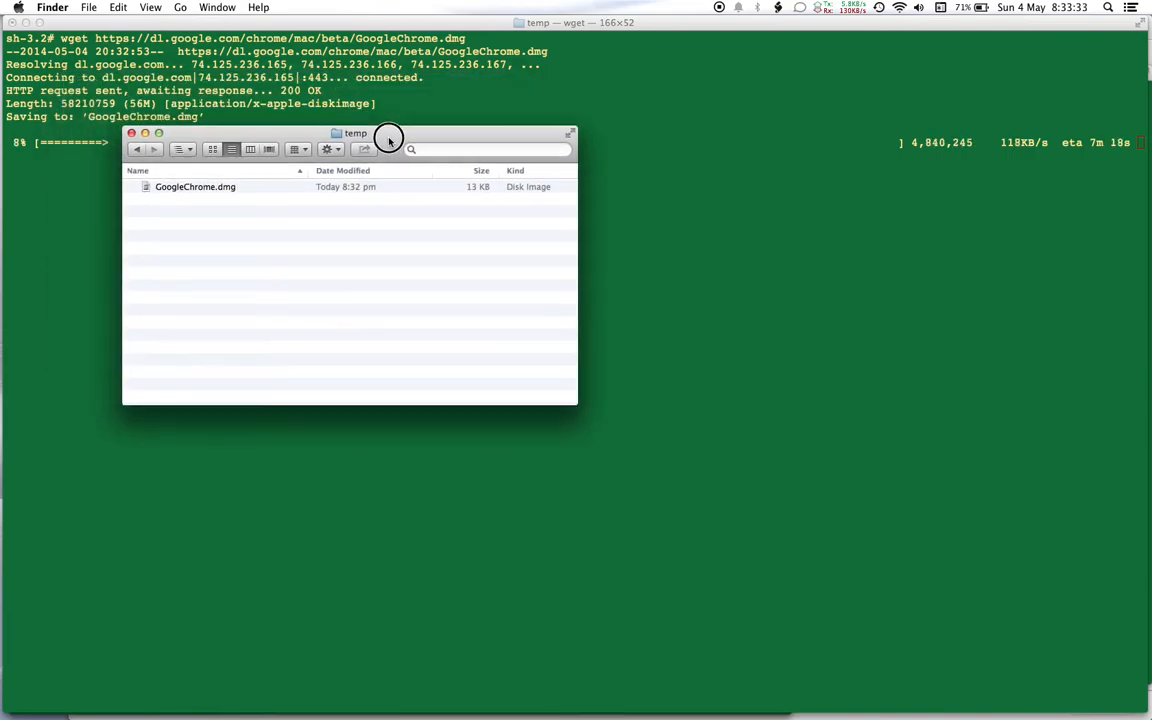
Interrupt the wget download at about 11%, leaving a ~6.6 MB partial GoogleChrome.dmg
click(356, 132)
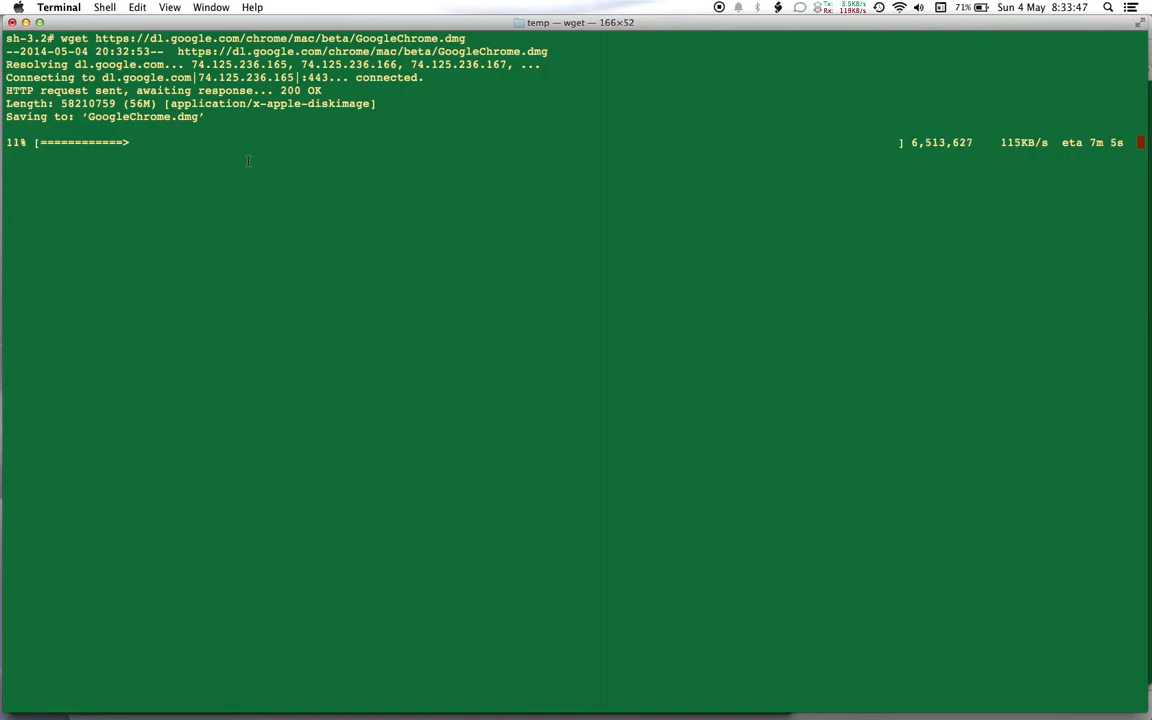
key(ctrl+c)
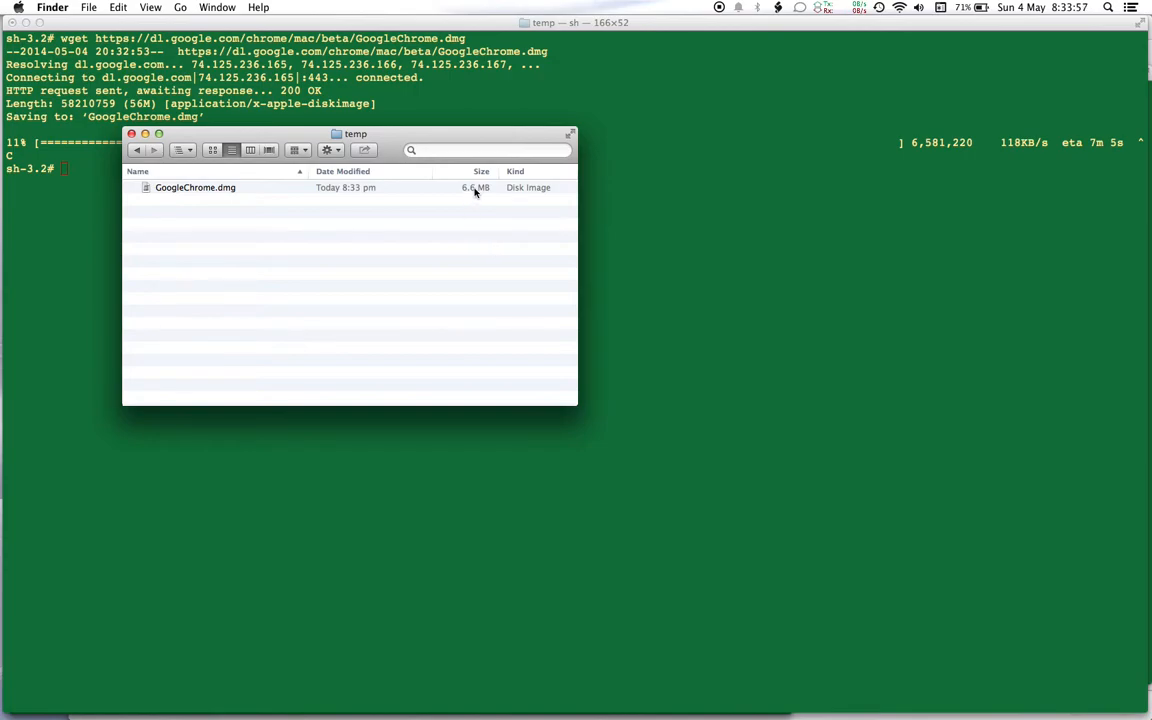
click(196, 188)
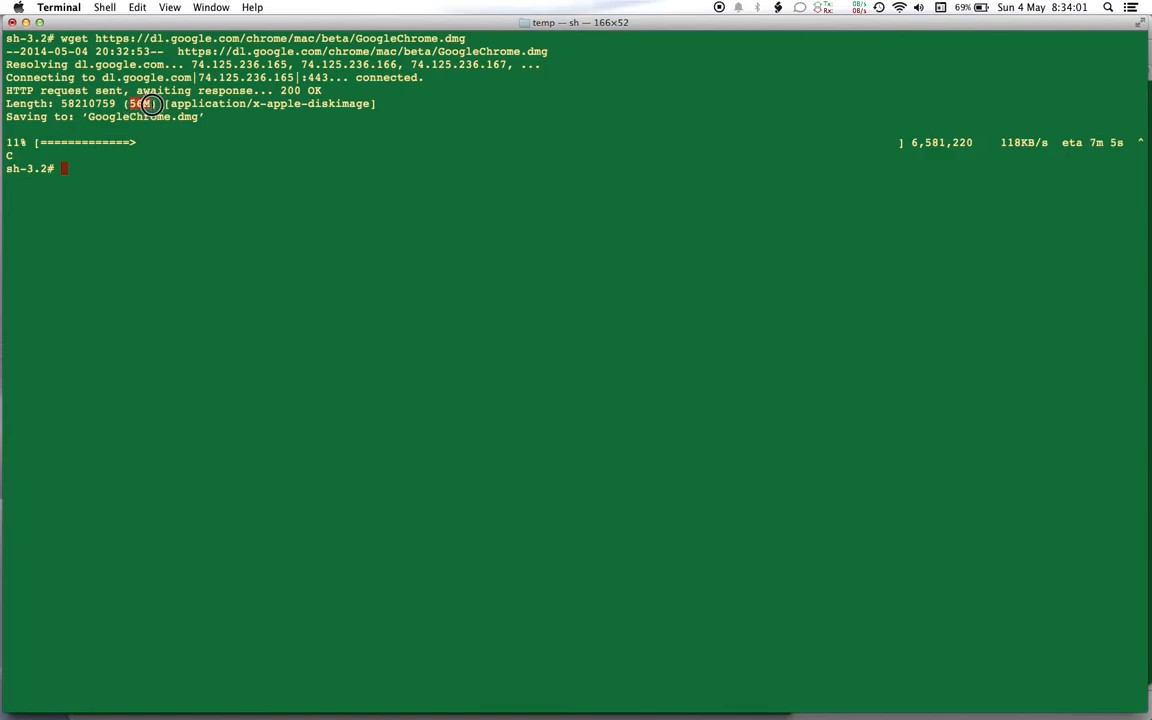
mouse_move(144, 192)
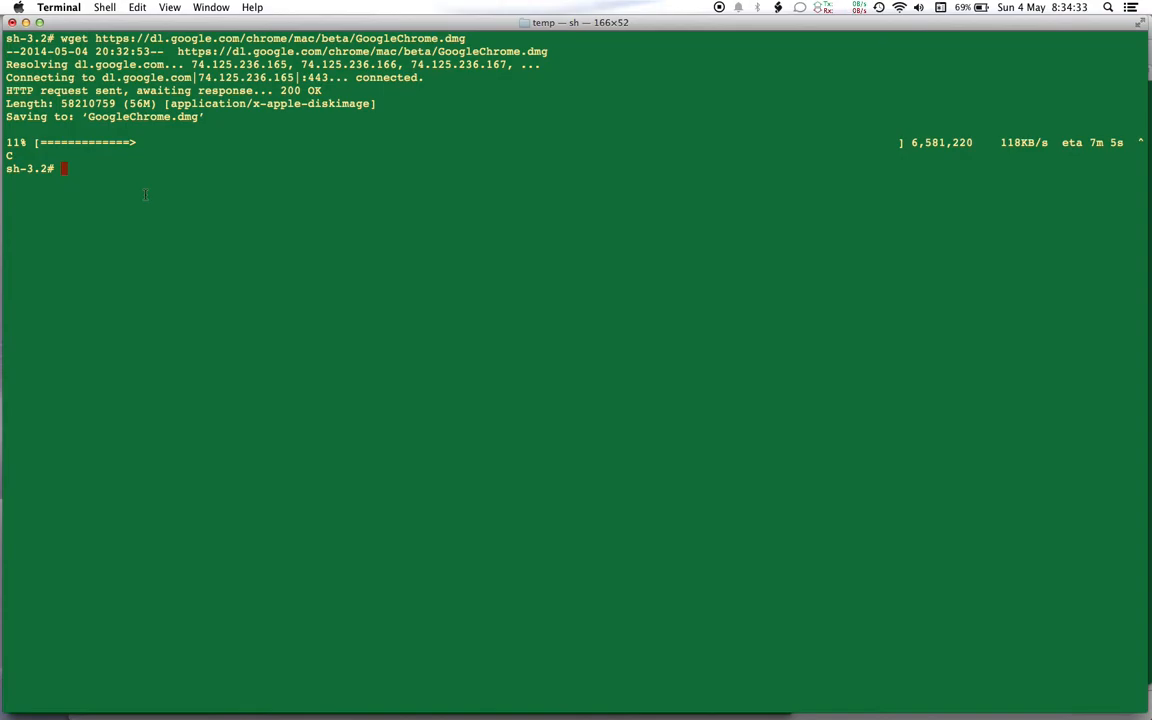
Resume the partial GoogleChrome.dmg download with wget -c, then interrupt it again at 21%
text(wget)
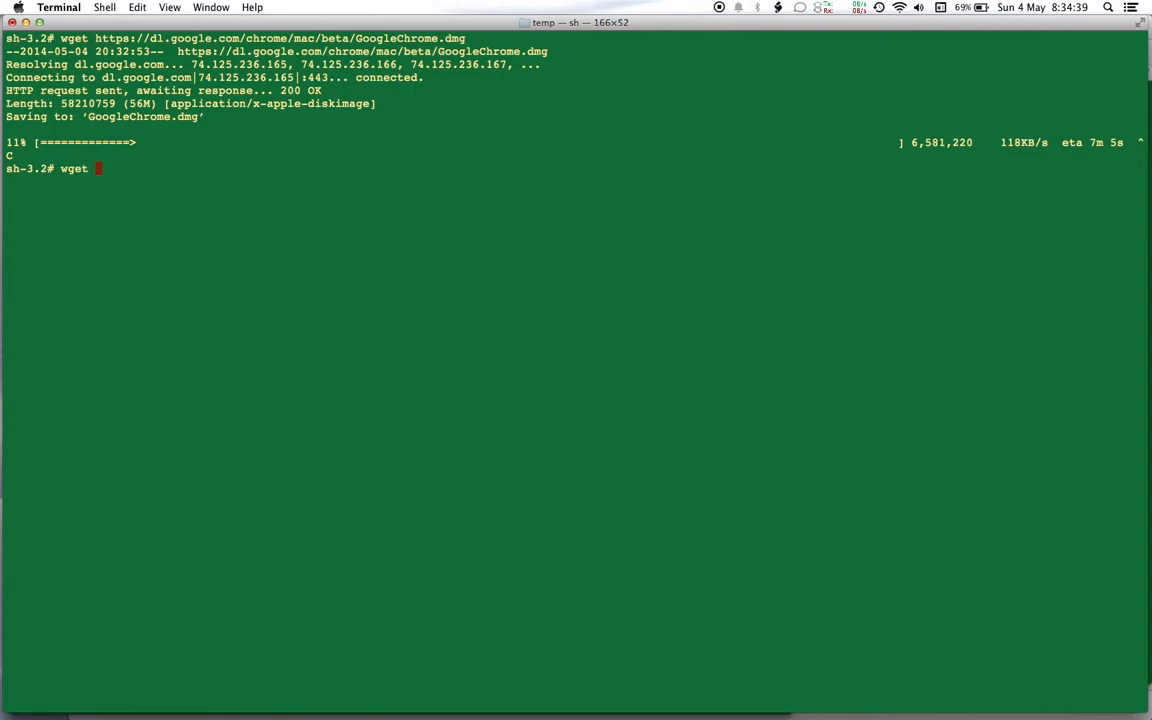
text(-c)
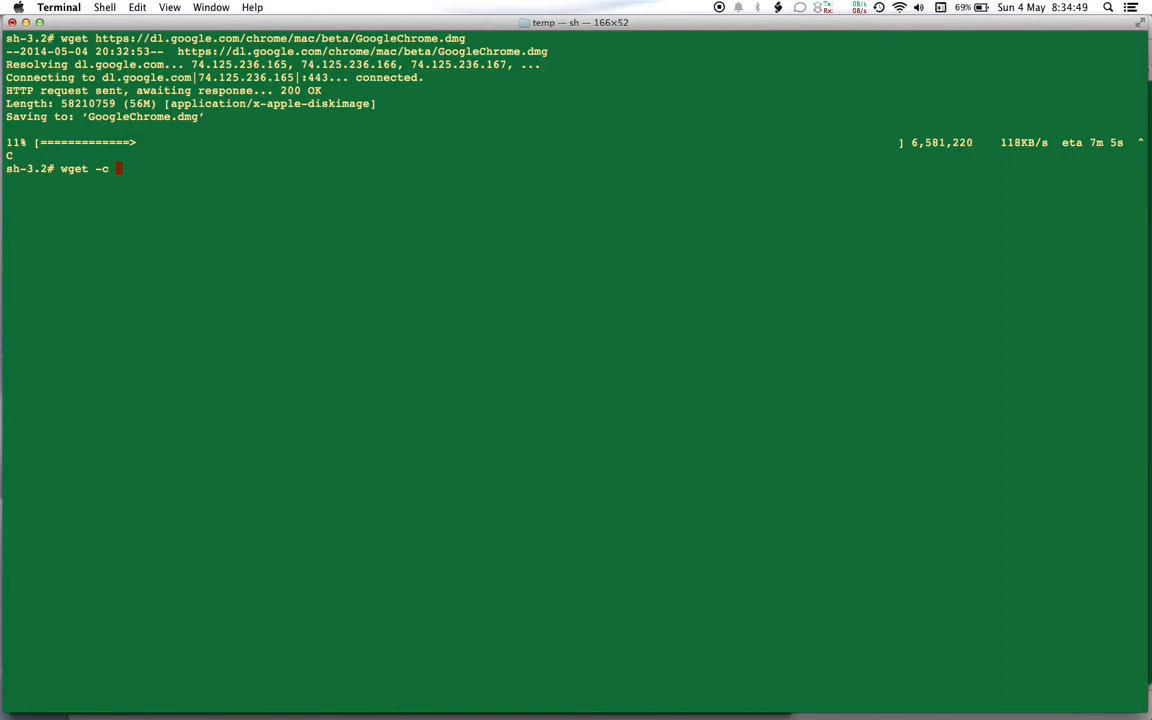
text(https://dl.google.com/chrome/mac/beta/GoogleChrome.dmg)
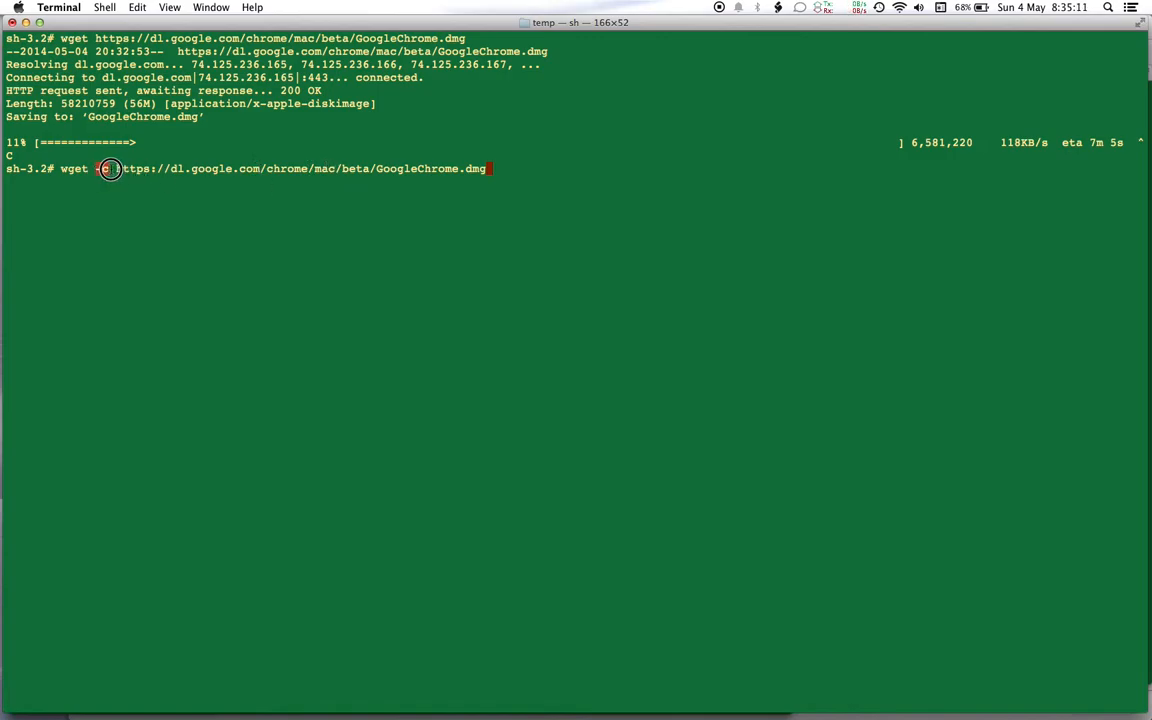
text(-c)
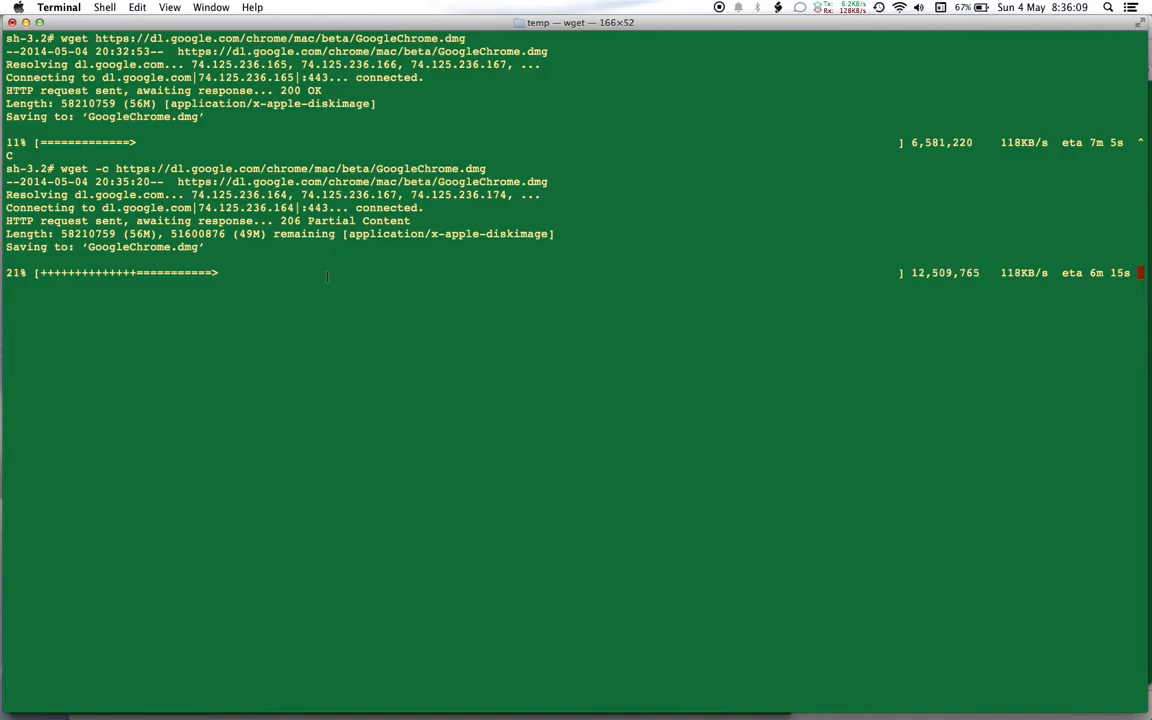
key(ctrl+c)
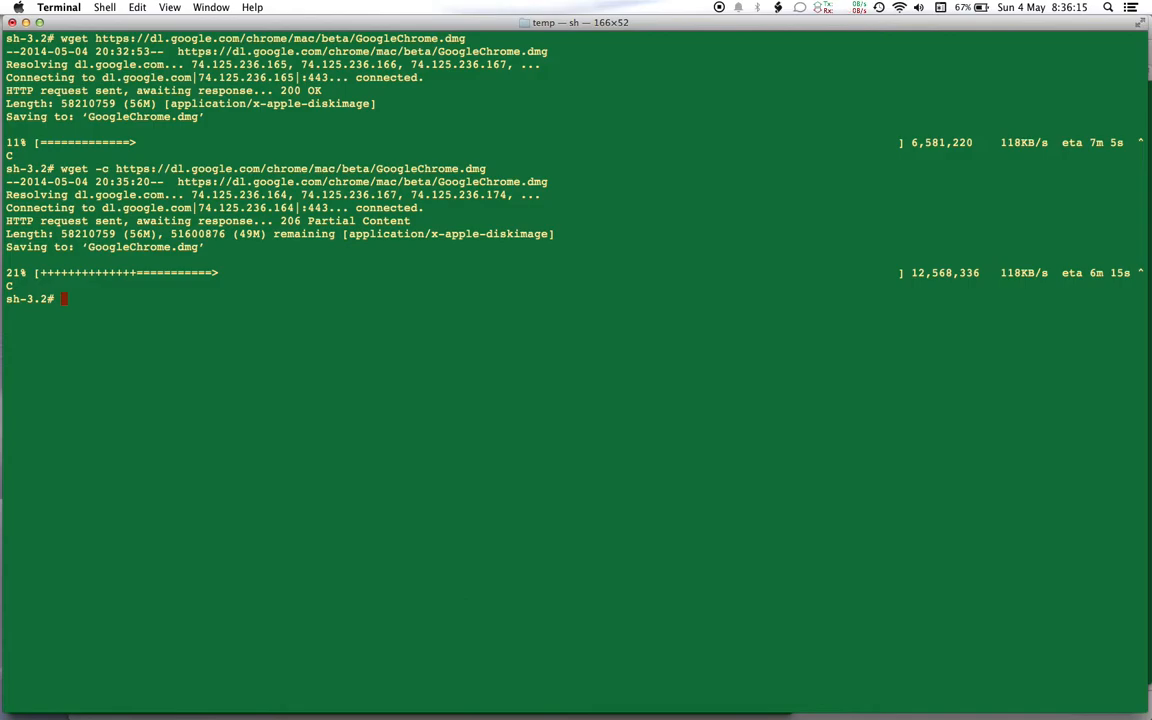
View man wget and scroll through its options sections before returning to the prompt
text(man)
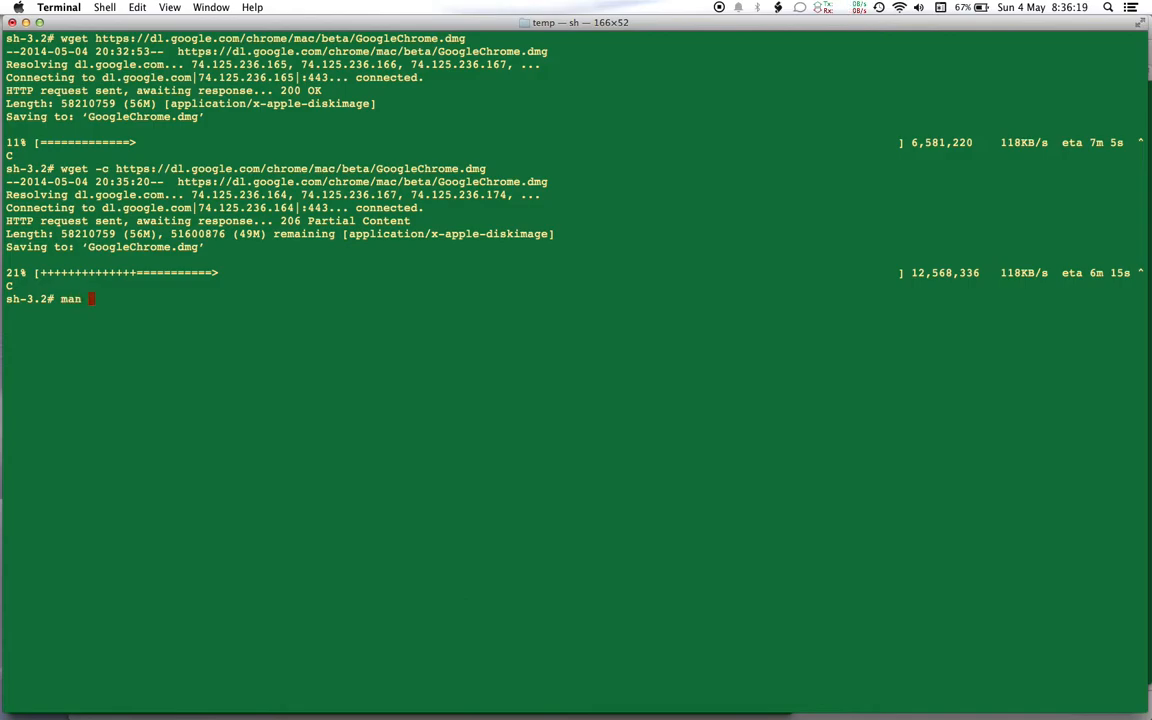
text(wg)
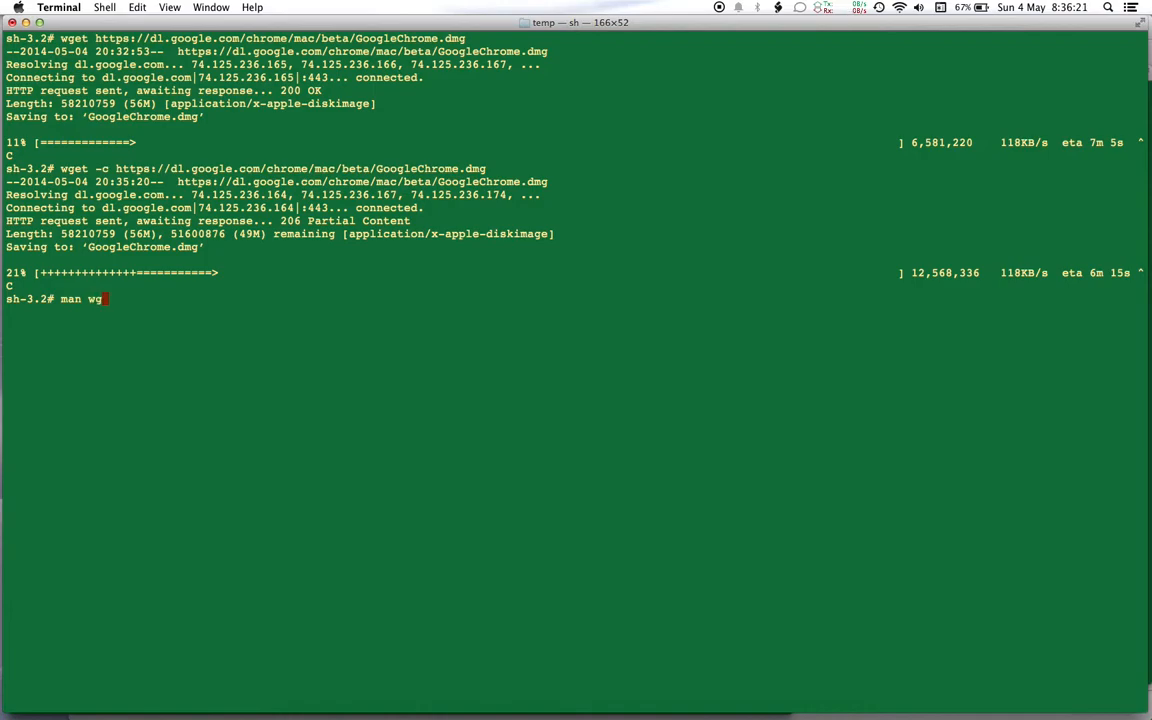
text(et)
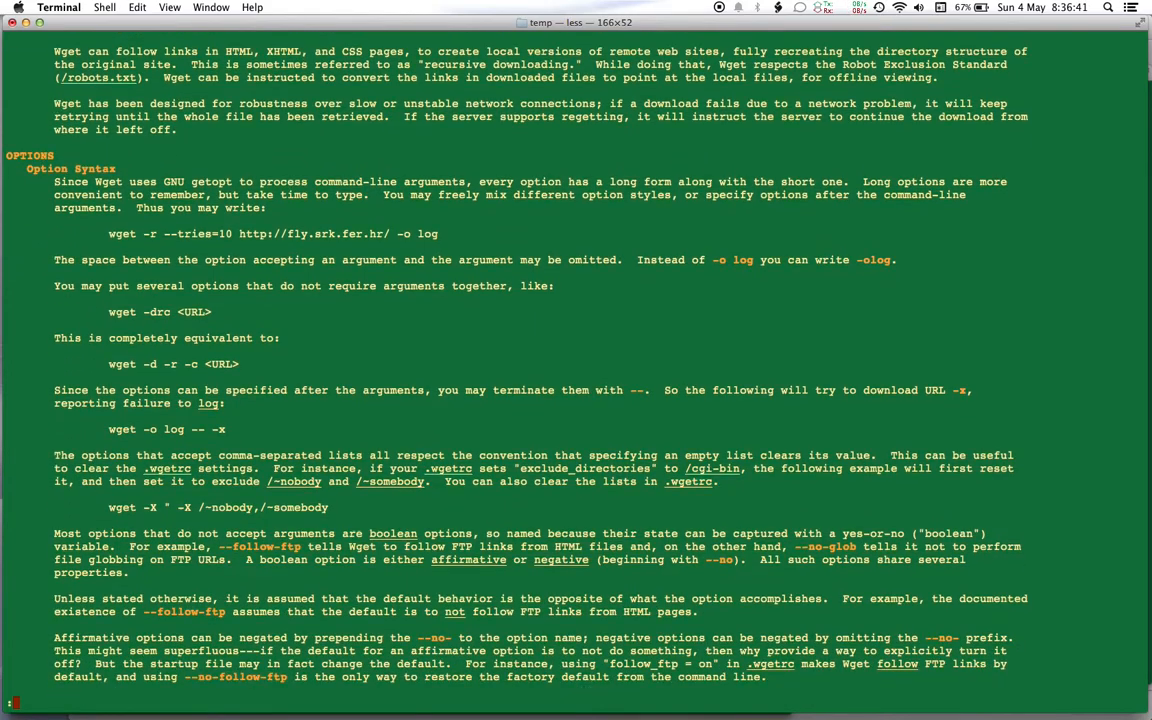
scroll(down, 3)
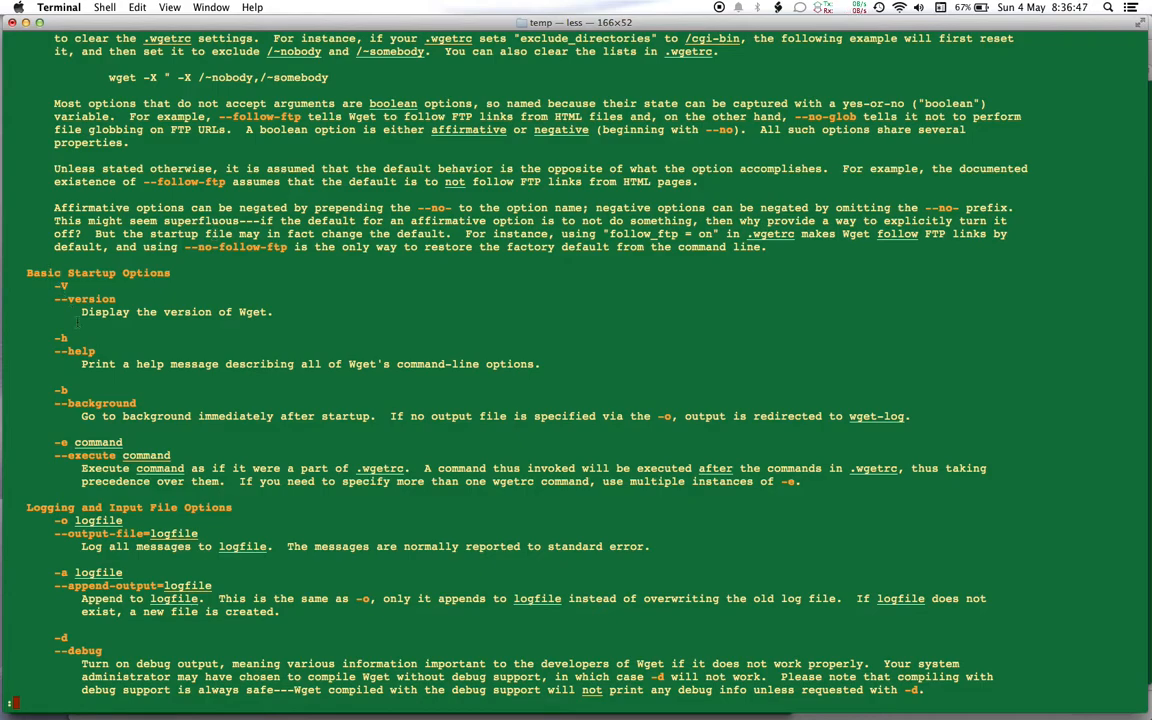
scroll(down, 3)
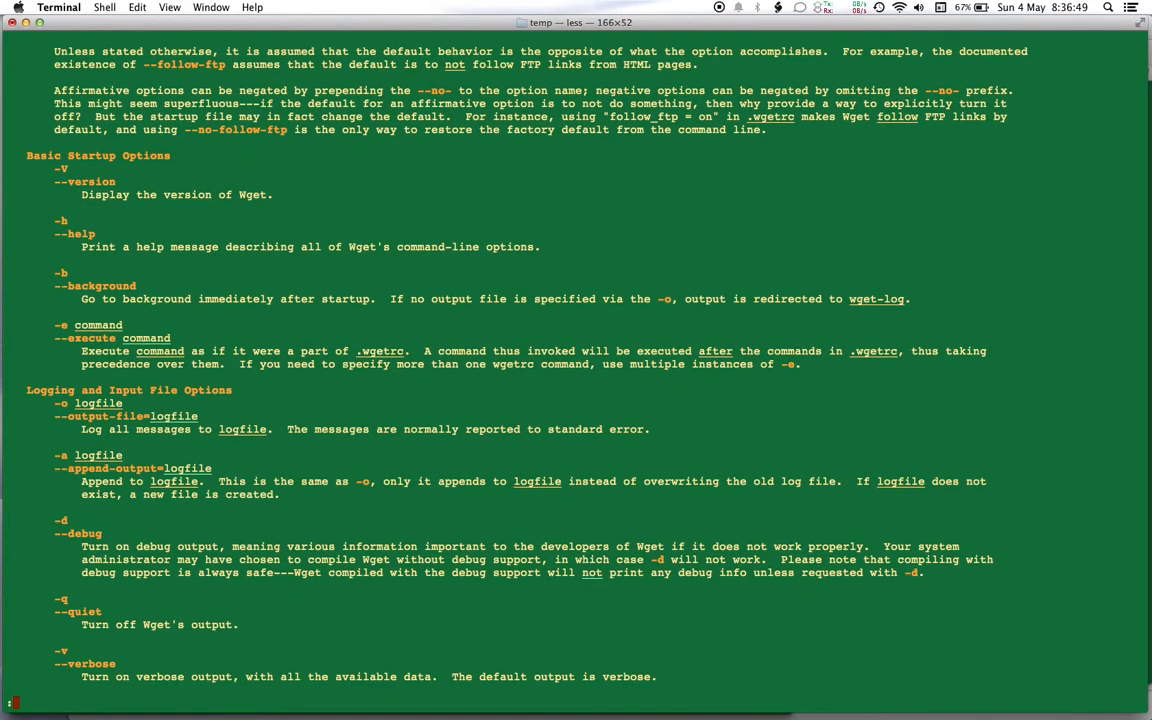
scroll(down, 3)
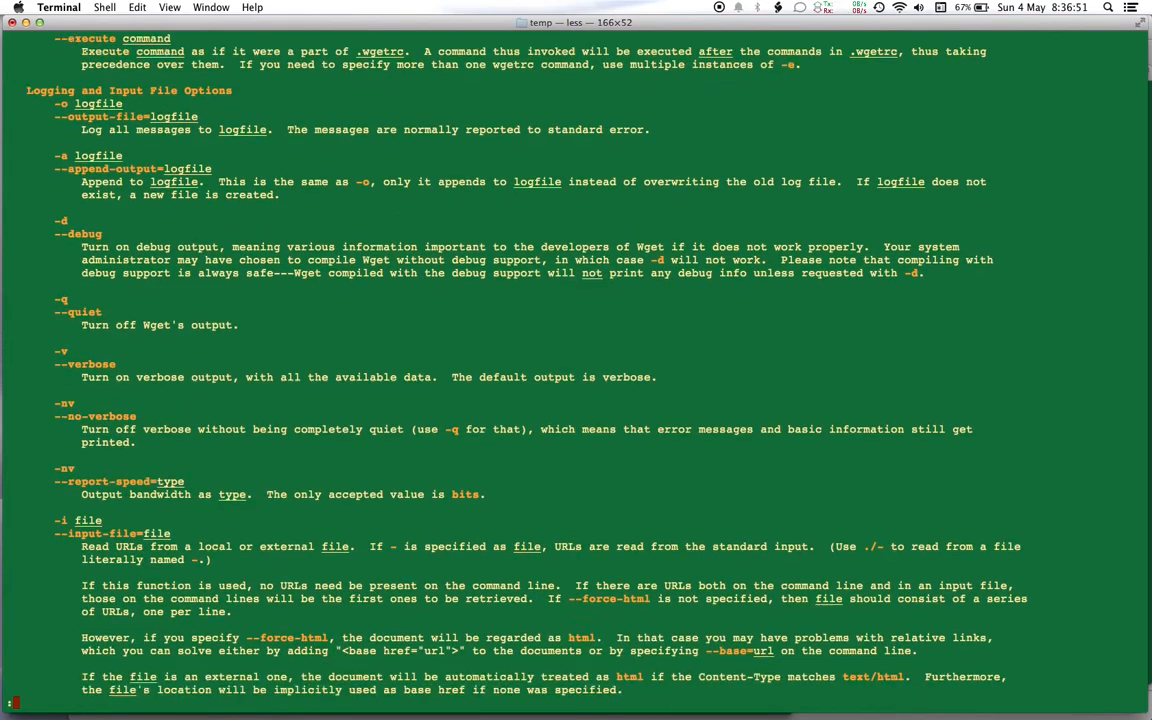
scroll(down, 3)
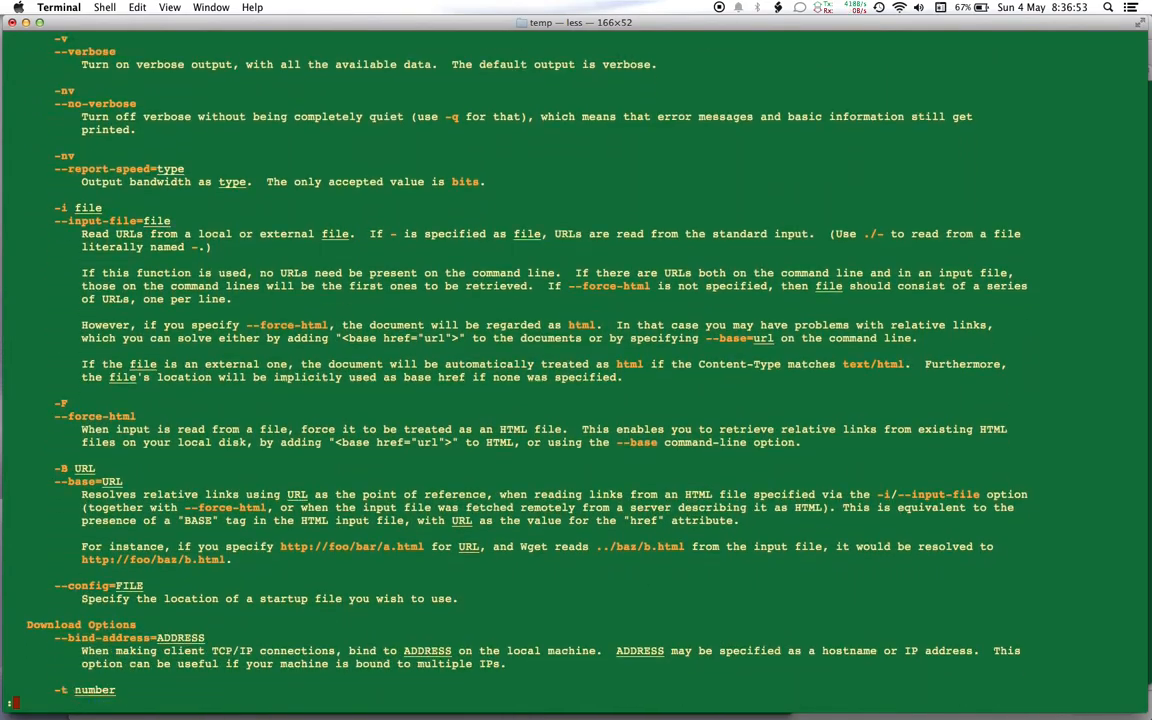
scroll(down, 3)
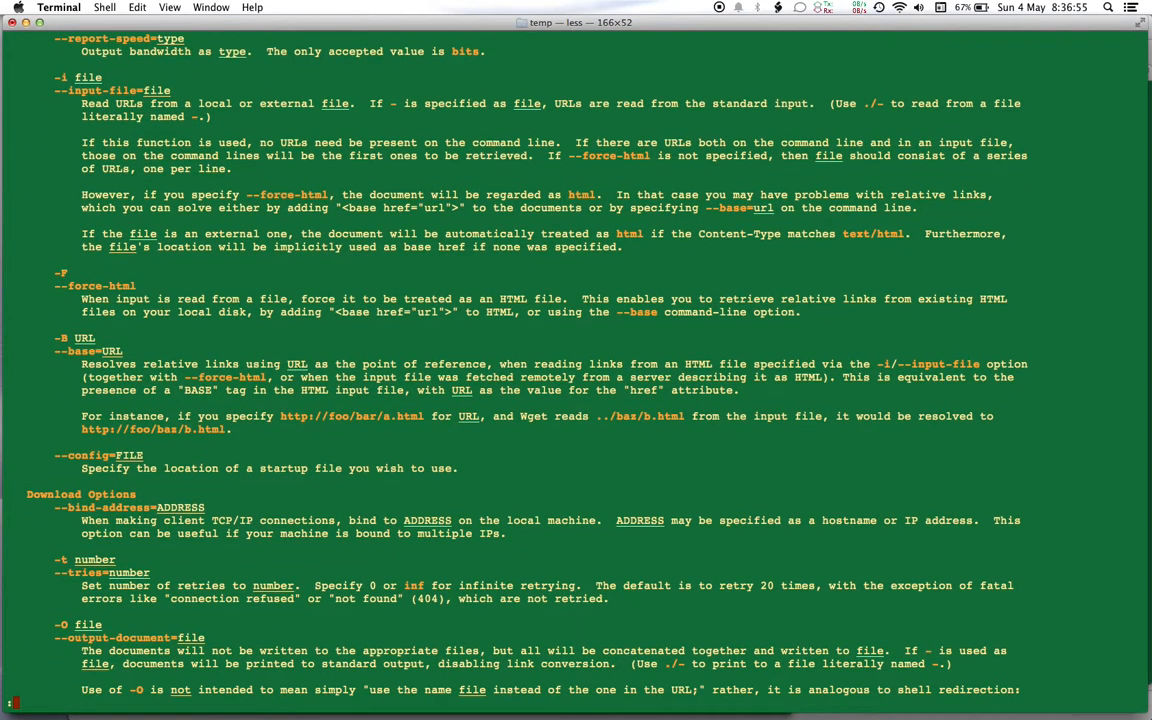
scroll(down, 3)
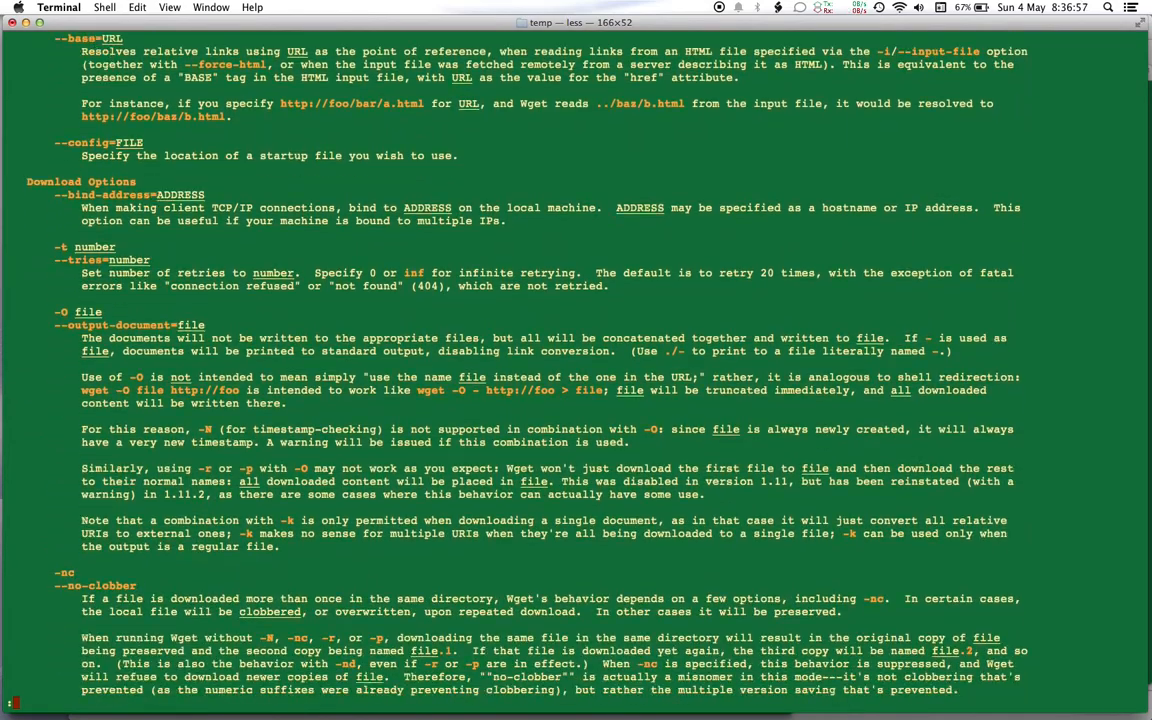
scroll(down, 3)
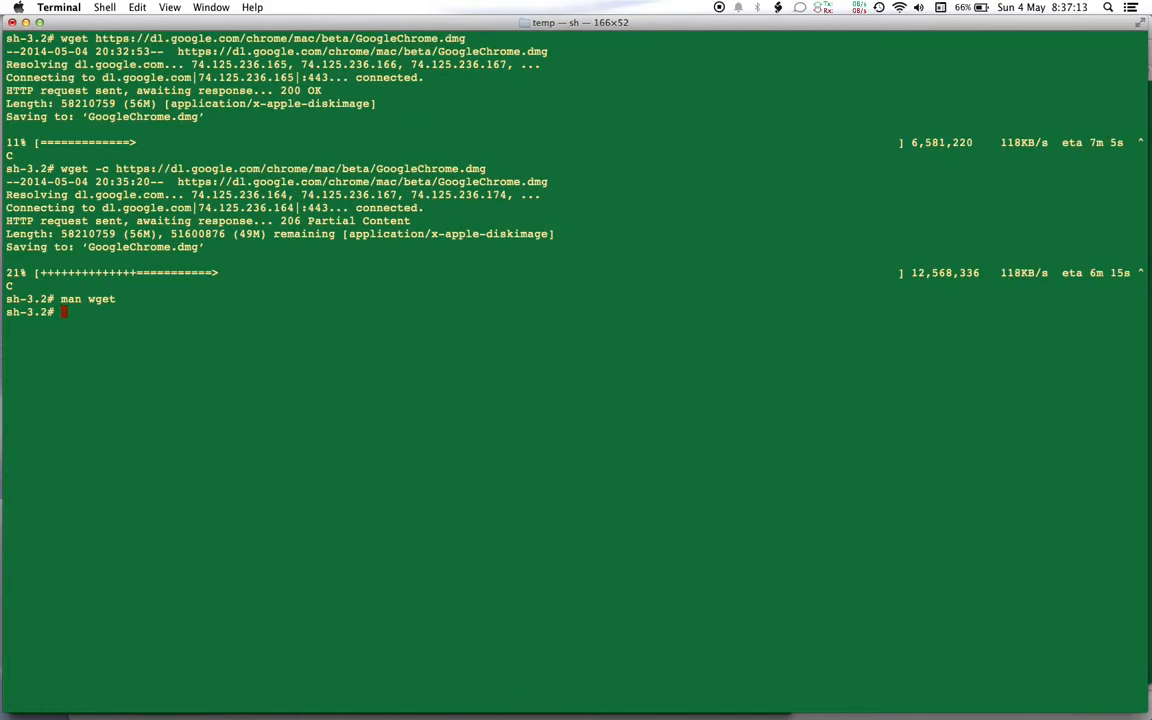
Resume the GoogleChrome.dmg download once more with wget -c, continuing past 22%
text(wget -c https://dl.google.com/chrome/mac/beta/GoogleChrome.dmg)
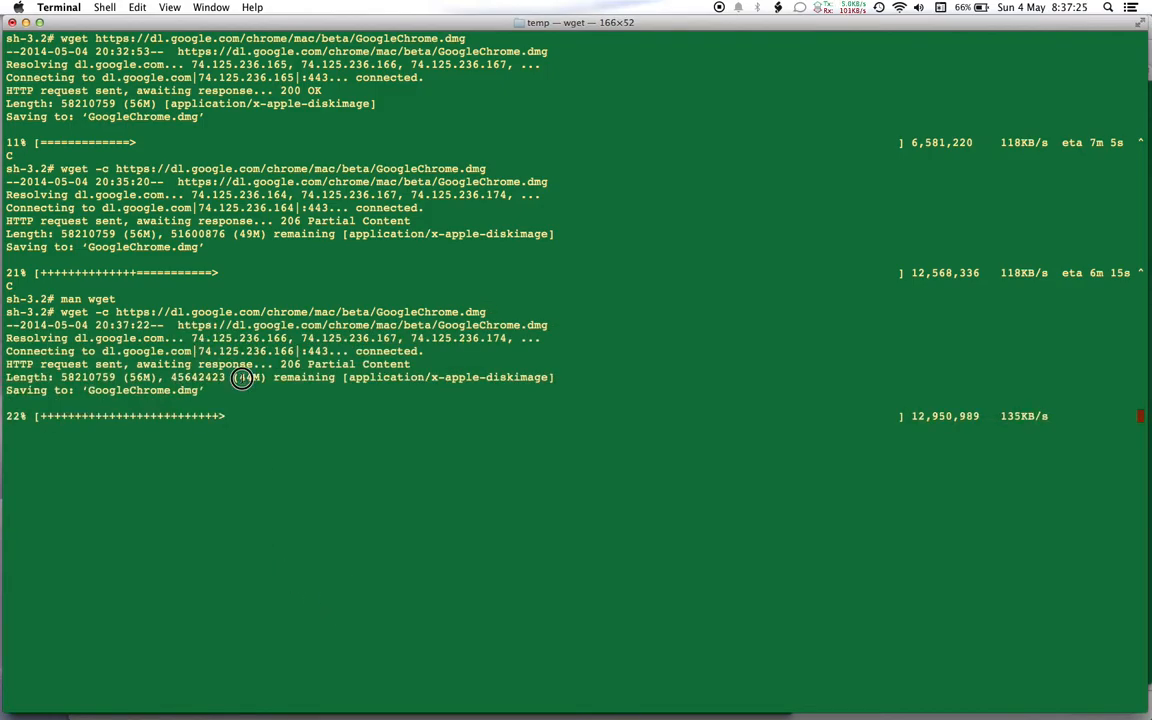
mouse_move(336, 490)
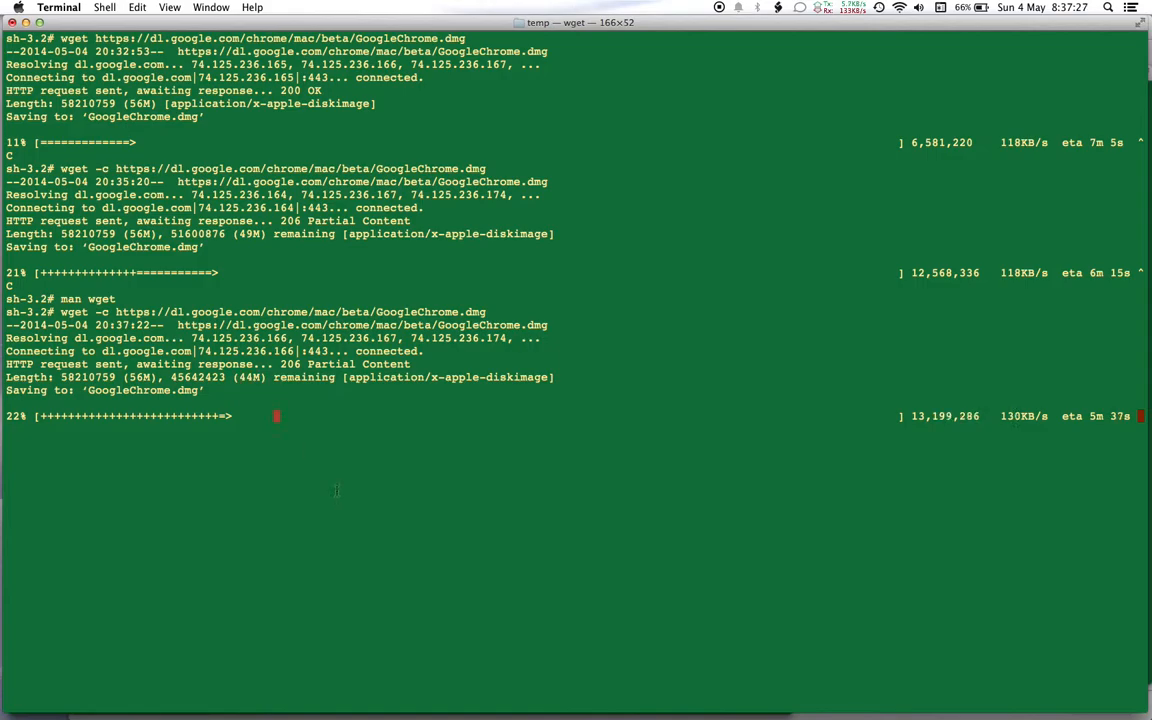